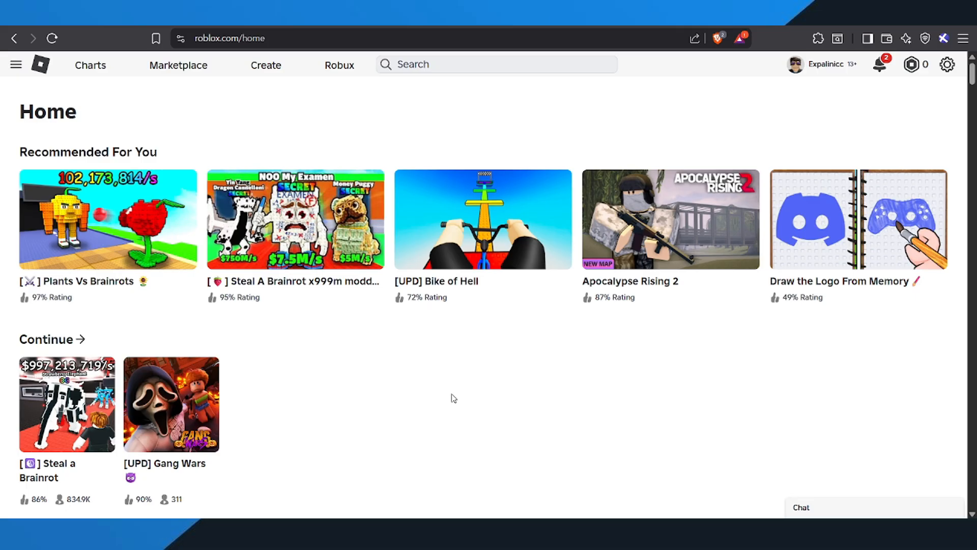
pyautogui.moveTo(429, 157)
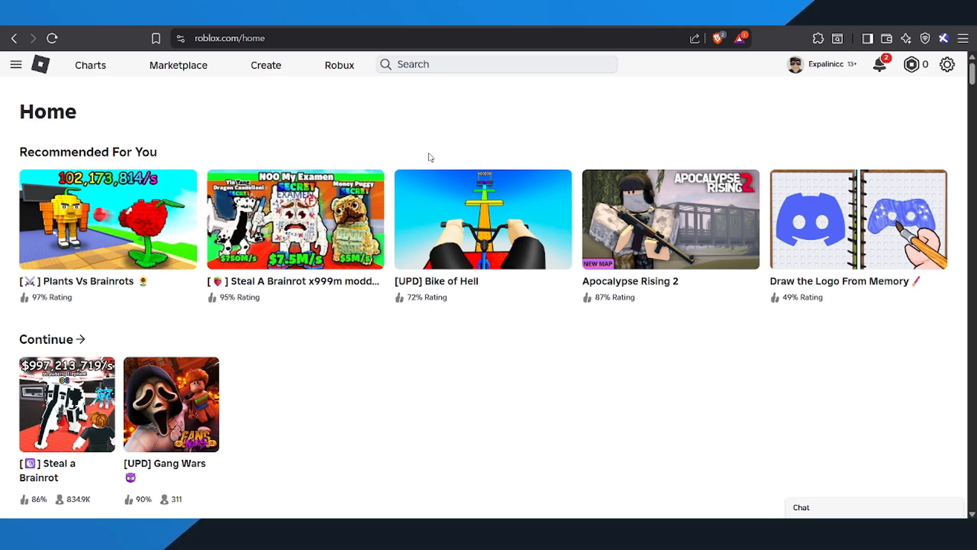
pyautogui.moveTo(276, 112)
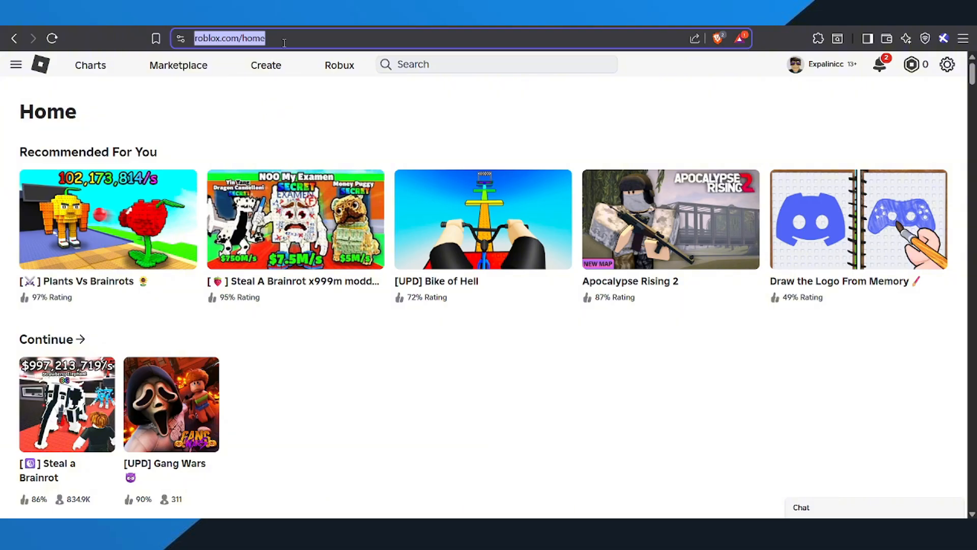
# Load roblox.com/support to reach the Contact Us form.
pyautogui.write('support')
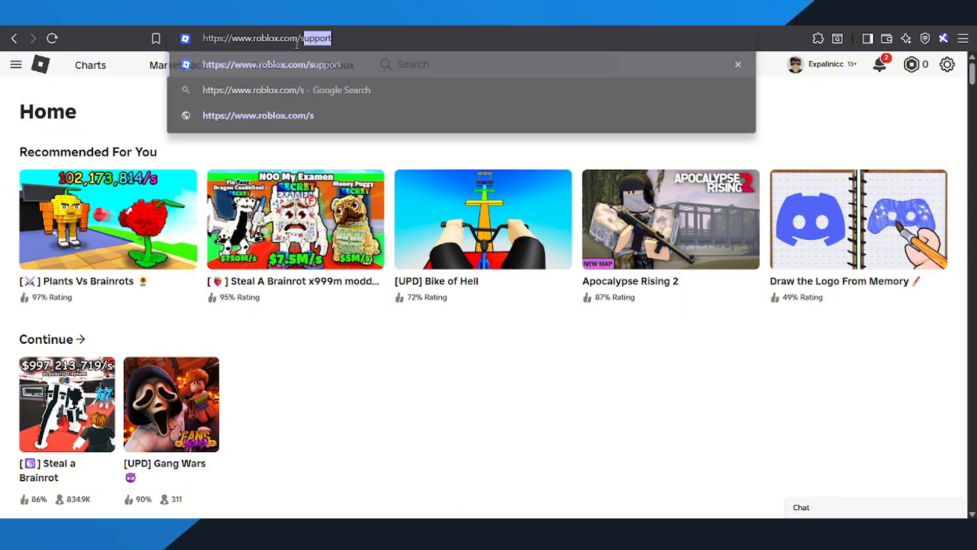
pyautogui.press('Return')
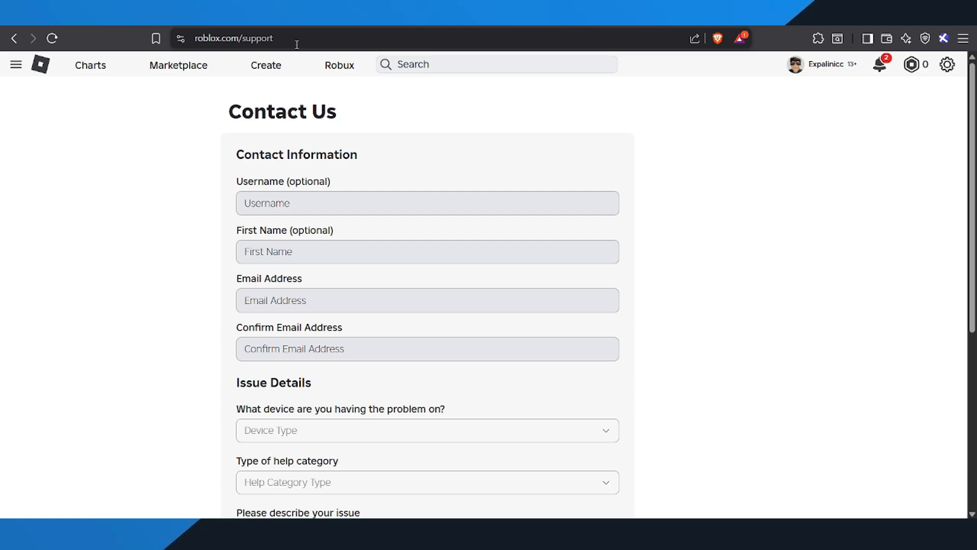
# Reach Issue Details and list the Device Type choices.
pyautogui.scroll(-3)
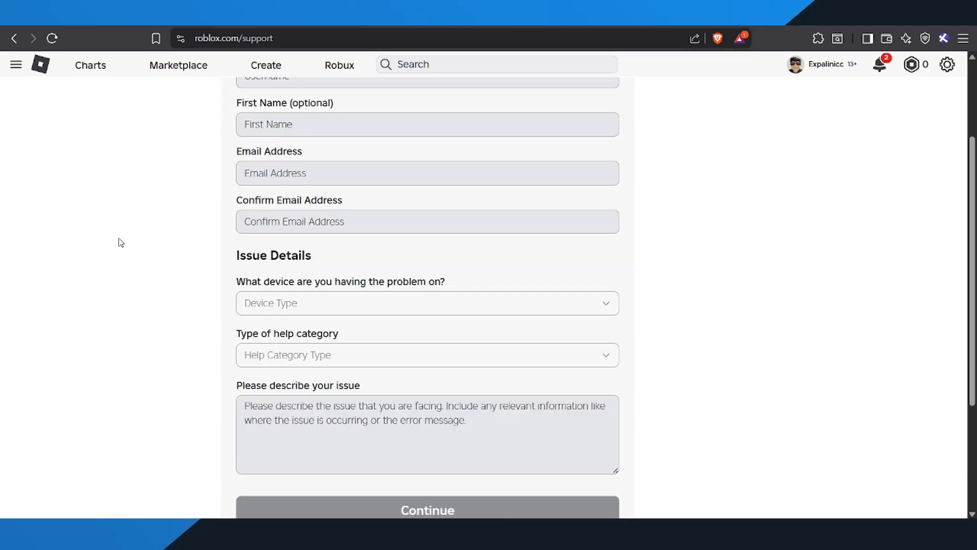
pyautogui.scroll(-3)
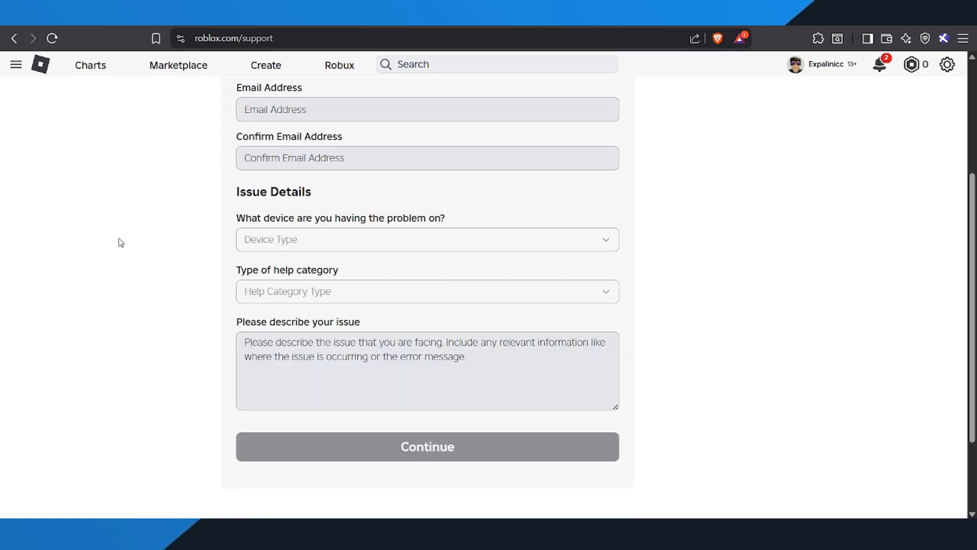
pyautogui.moveTo(508, 257)
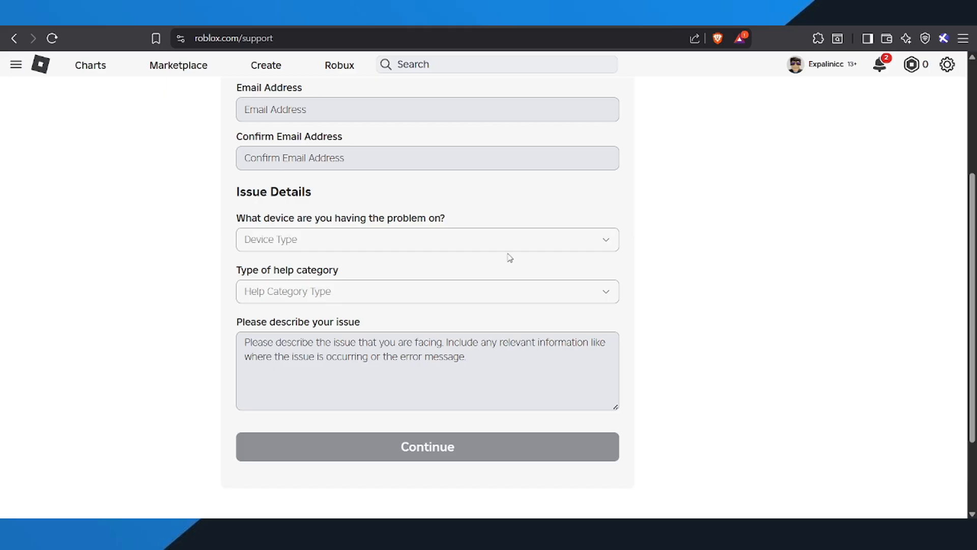
pyautogui.click(426, 239)
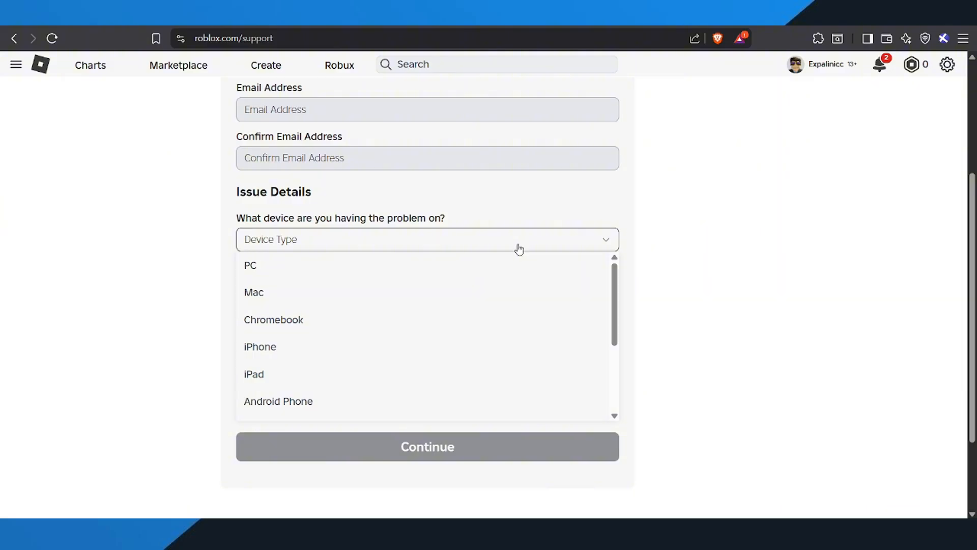
# Choose PC, How To category, and How To - Change My Location subcategory.
pyautogui.click(250, 265)
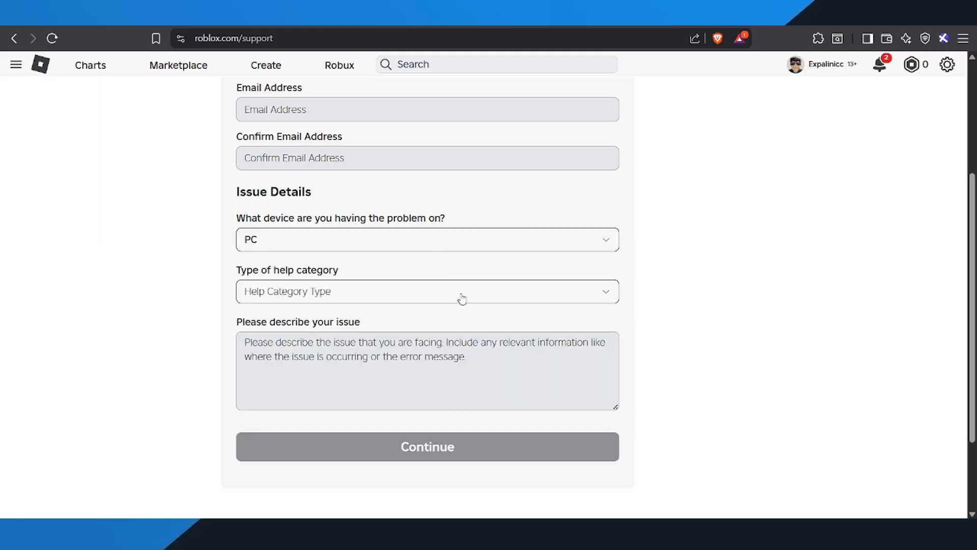
pyautogui.click(427, 291)
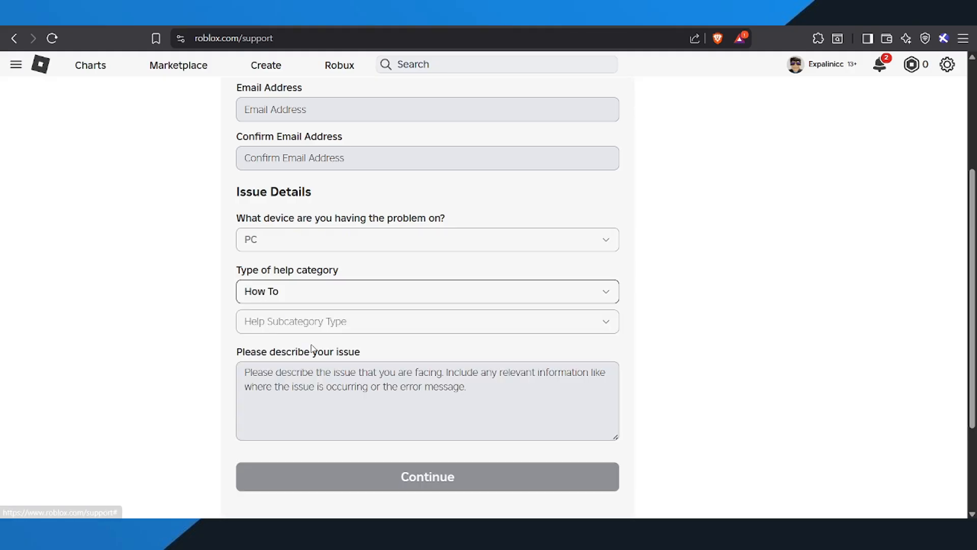
pyautogui.click(426, 320)
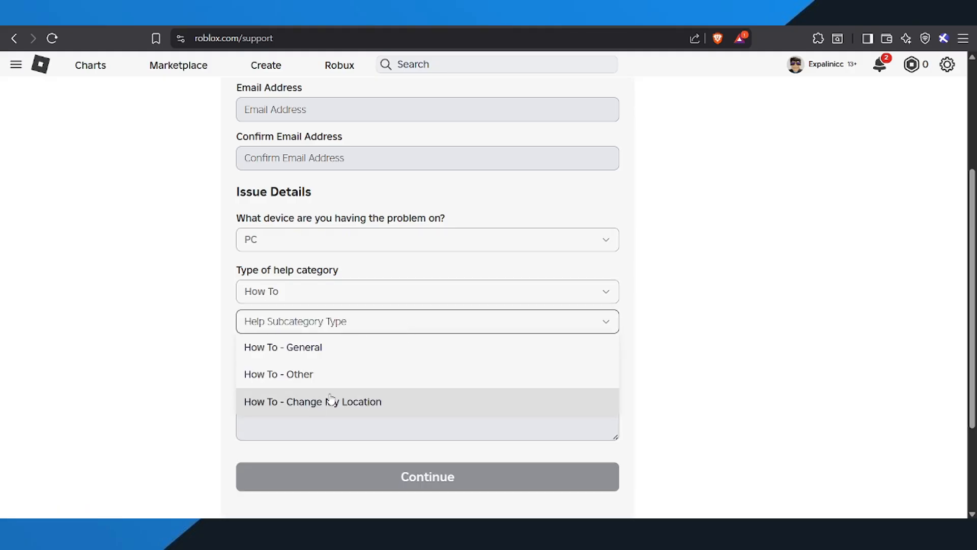
pyautogui.click(312, 401)
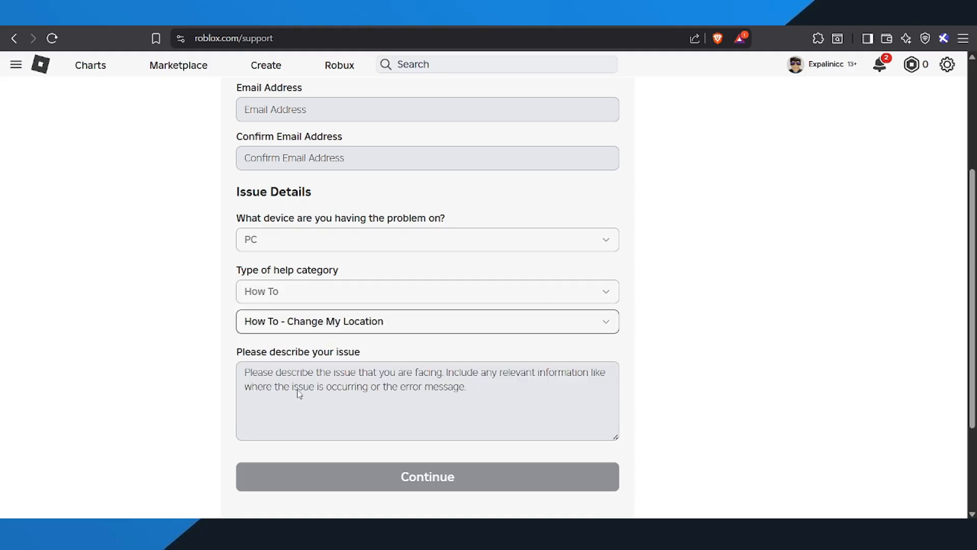
pyautogui.click(427, 320)
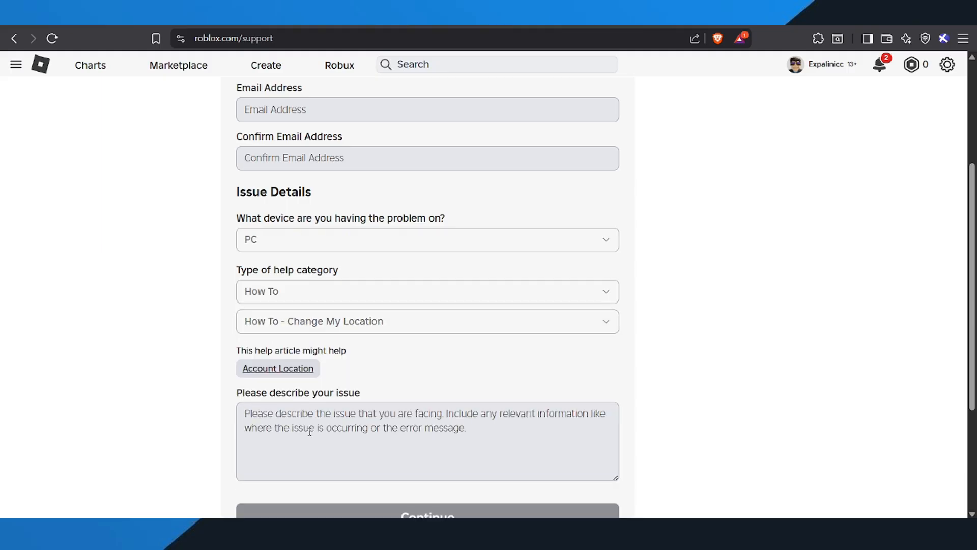
# Enter the message that the account shows the wrong region and request a location update.
pyautogui.write('I live in. [your actual country], but my Roblox account still shows my region as. [the incorrect country]. Please update my location.')
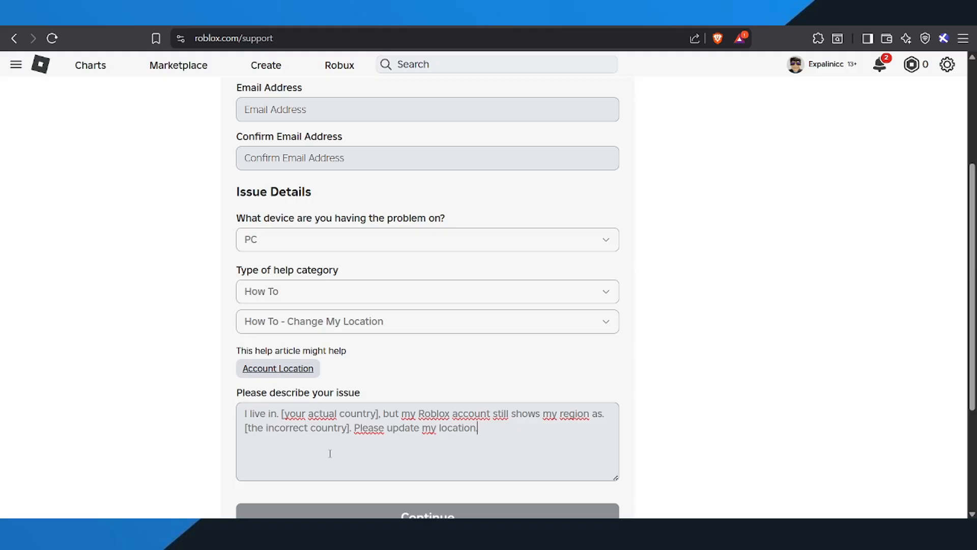
pyautogui.scroll(-3)
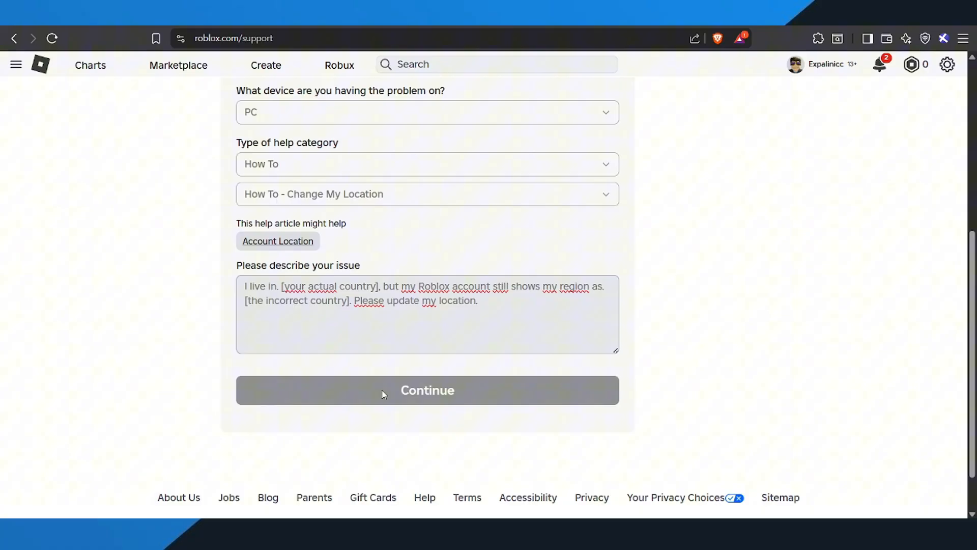
pyautogui.click(477, 300)
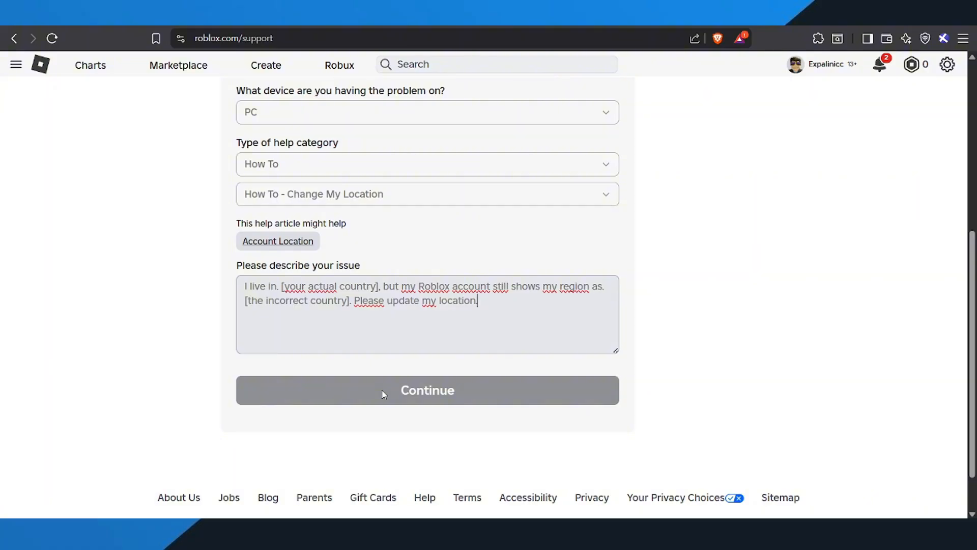